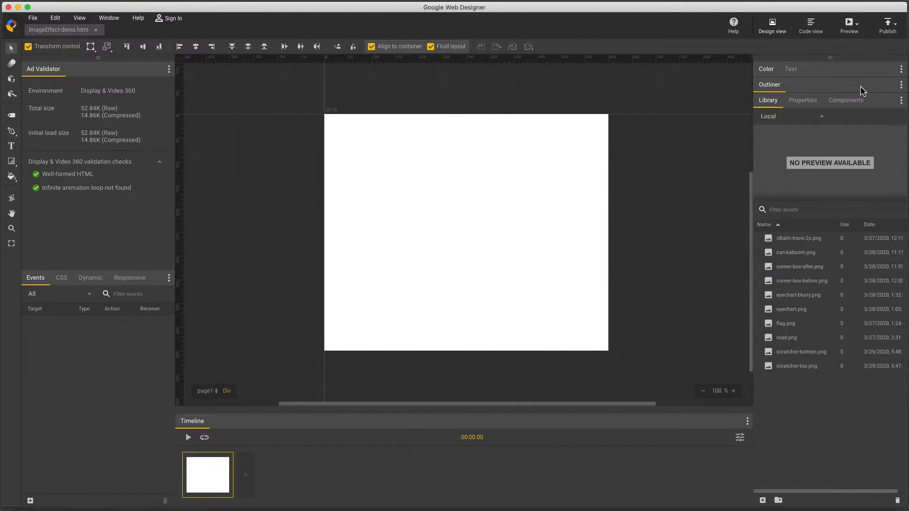
Show the Components panel listing Graphics & Effects with Image Effect.
{"action": "left_click", "coordinate": [846, 99]}
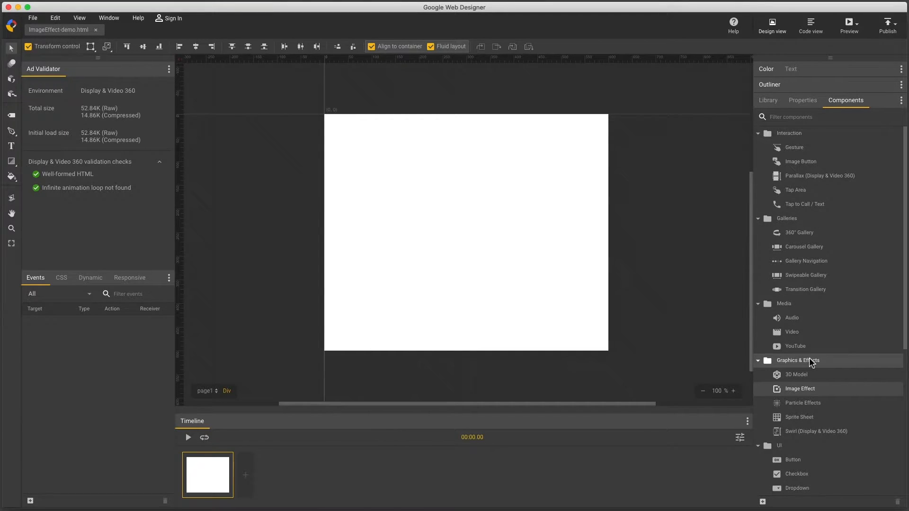
{"action": "mouse_move", "coordinate": [796, 374]}
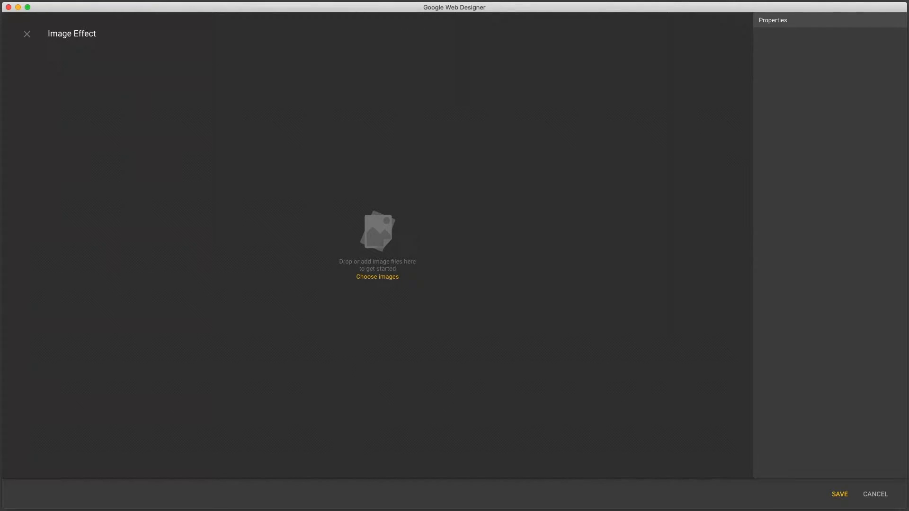
Use road.png as the base image, keep Crop image to fill, and set Type to Wave.
{"action": "left_click", "coordinate": [377, 277]}
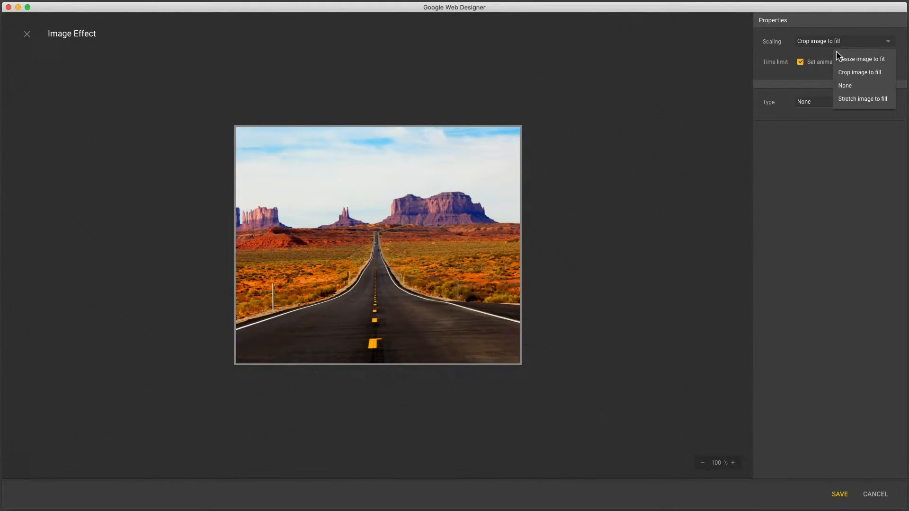
{"action": "left_click", "coordinate": [859, 72]}
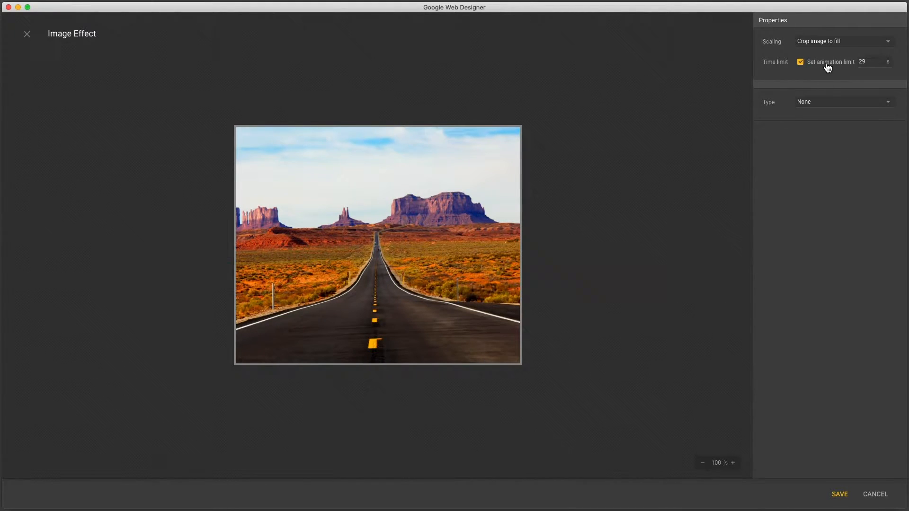
{"action": "mouse_move", "coordinate": [828, 66]}
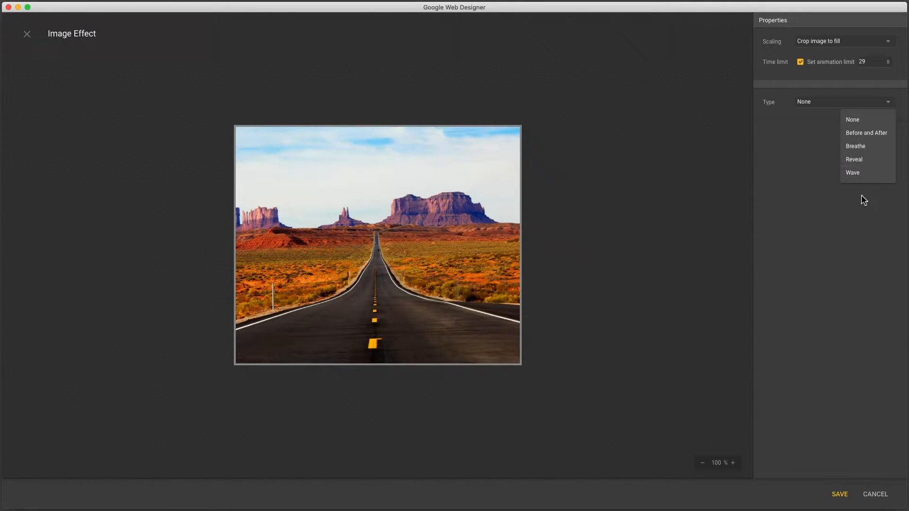
{"action": "left_click", "coordinate": [854, 173]}
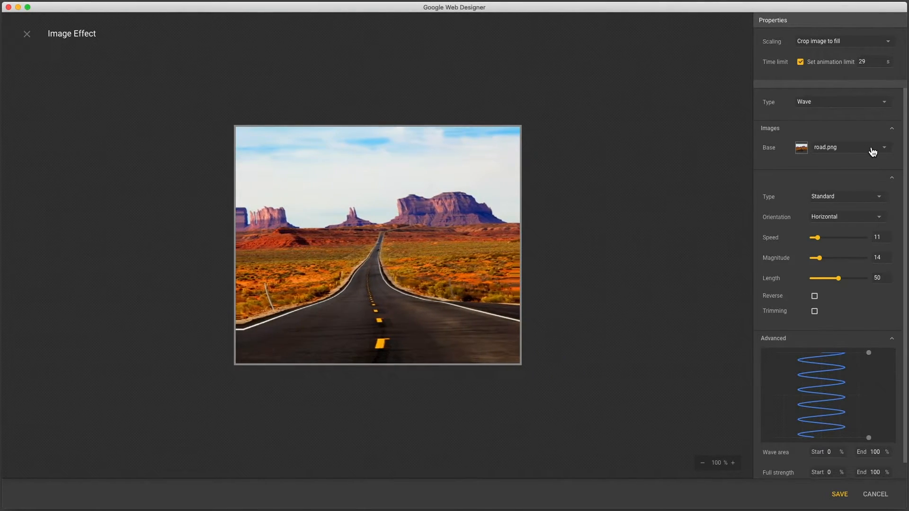
Set Base to cBalm-trans-2x.png with Scaling Resize image to fit.
{"action": "left_click", "coordinate": [884, 148]}
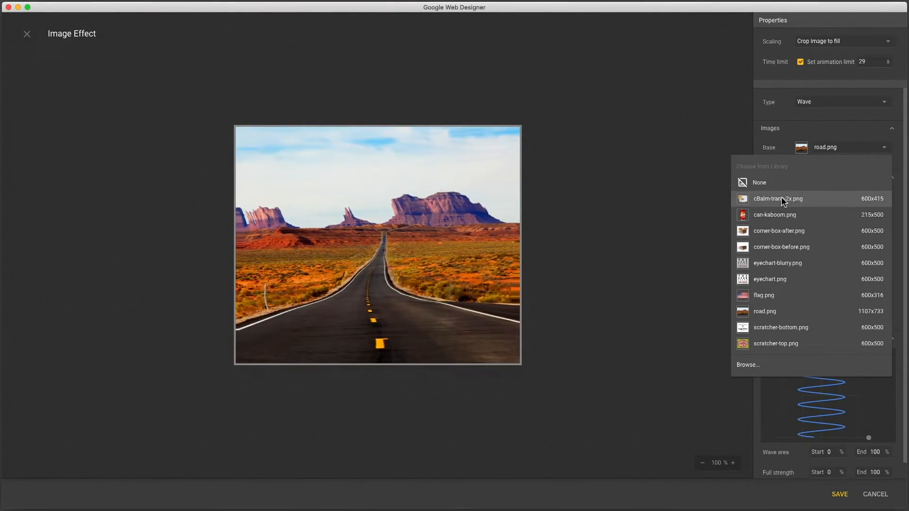
{"action": "left_click", "coordinate": [778, 198]}
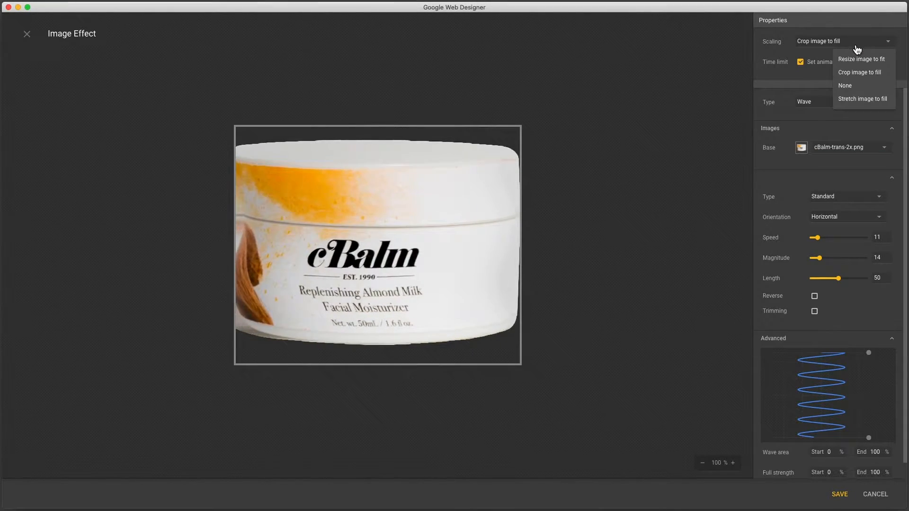
{"action": "left_click", "coordinate": [861, 59]}
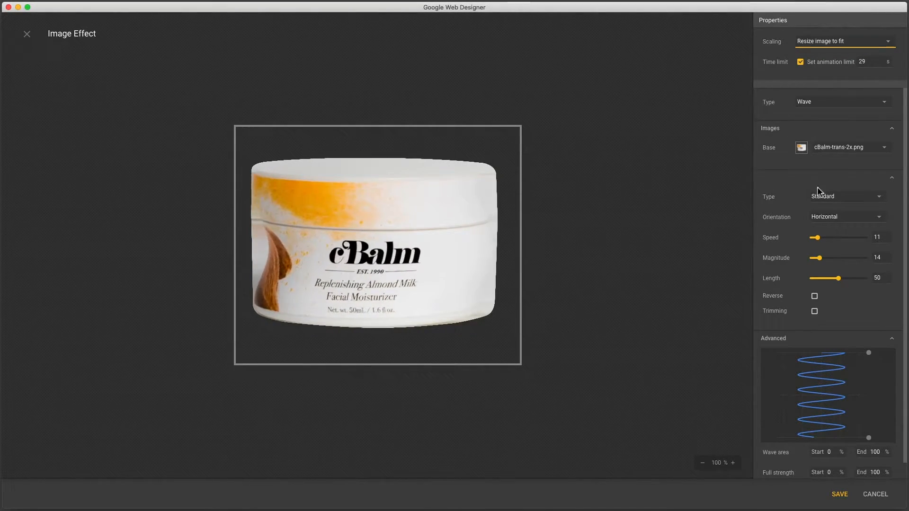
Enable Trimming and Reverse on the wave and set its Type to Lensing.
{"action": "left_click", "coordinate": [815, 312]}
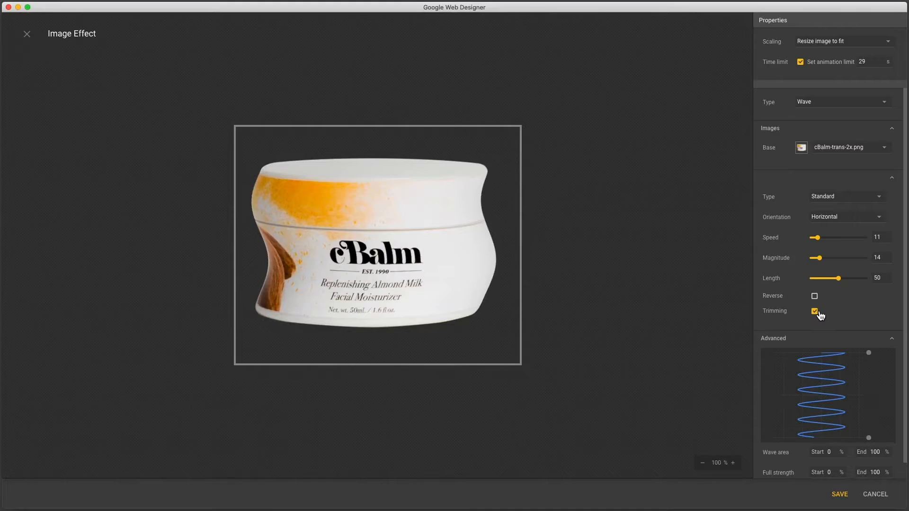
{"action": "left_click", "coordinate": [814, 296]}
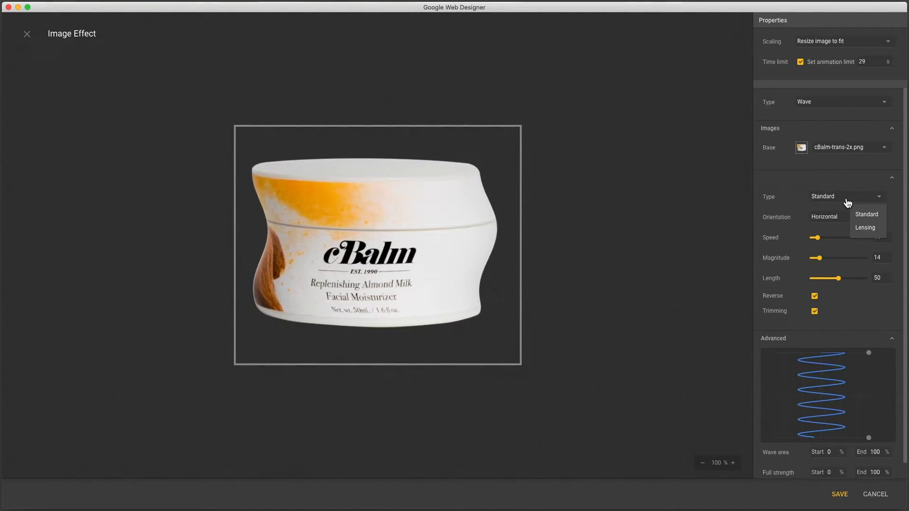
{"action": "left_click", "coordinate": [865, 227]}
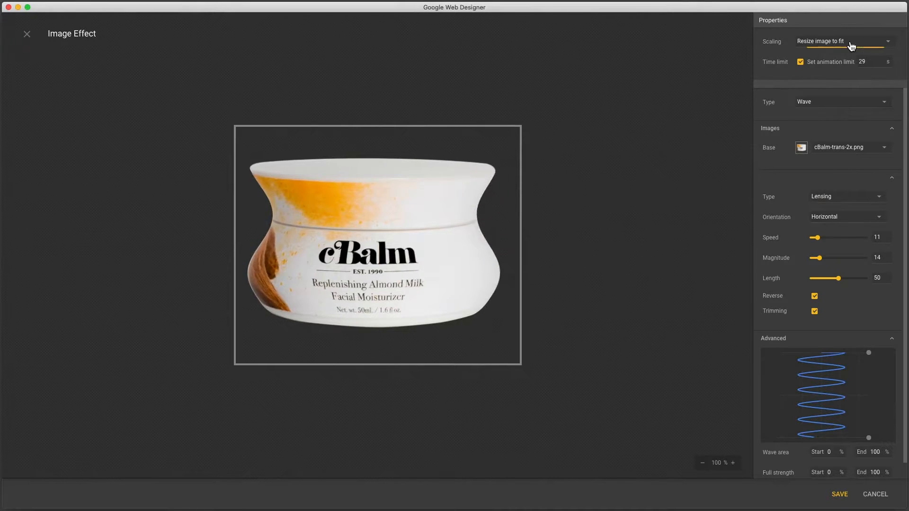
Set Scaling to Stretch image to fill for the cBalm lensing wave.
{"action": "left_click", "coordinate": [842, 41]}
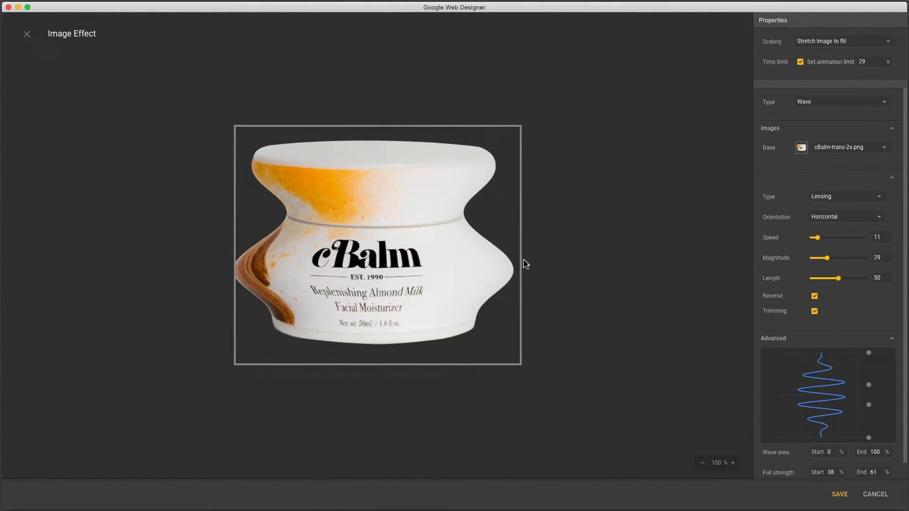
{"action": "mouse_move", "coordinate": [549, 248]}
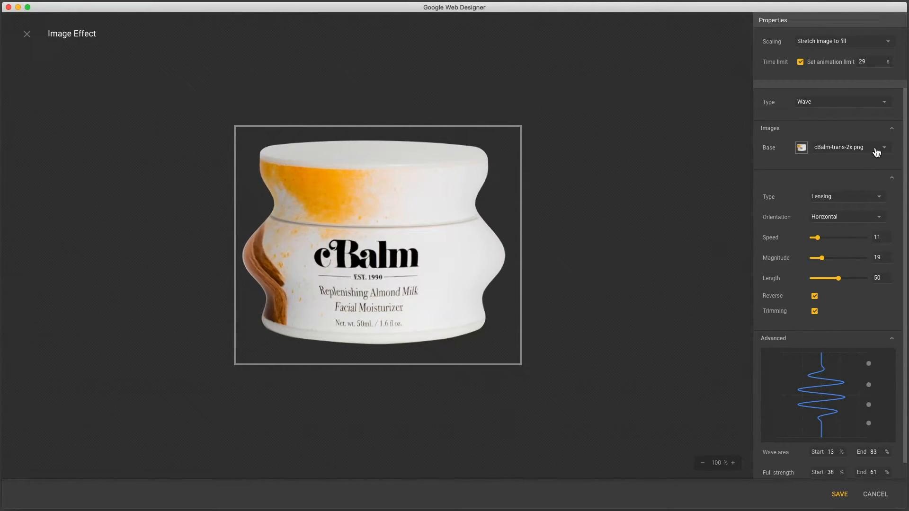
Set Base to flag.png resized to fit, with a Standard wave oriented Vertical.
{"action": "left_click", "coordinate": [884, 148]}
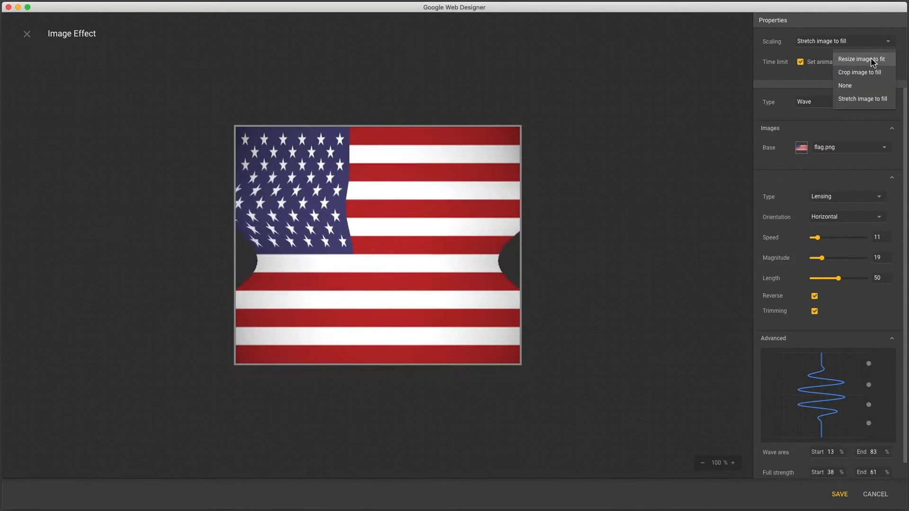
{"action": "left_click", "coordinate": [862, 59]}
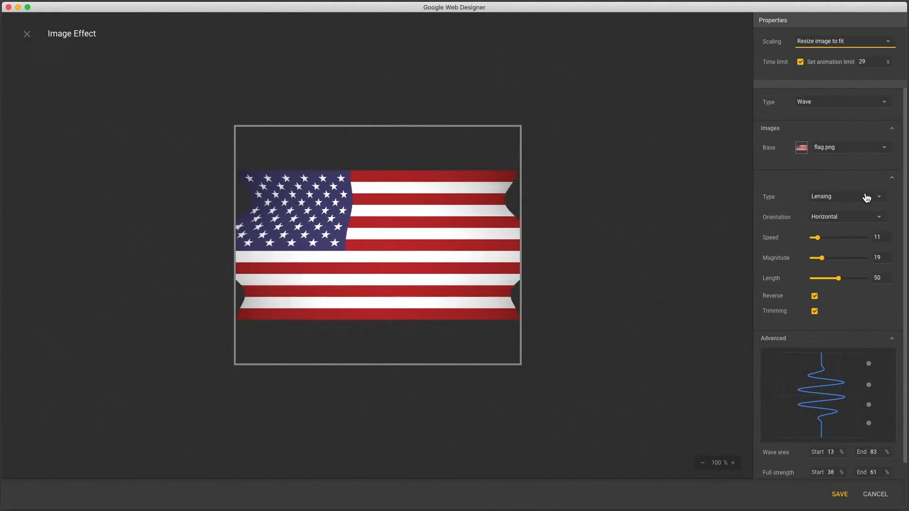
{"action": "left_click", "coordinate": [844, 197]}
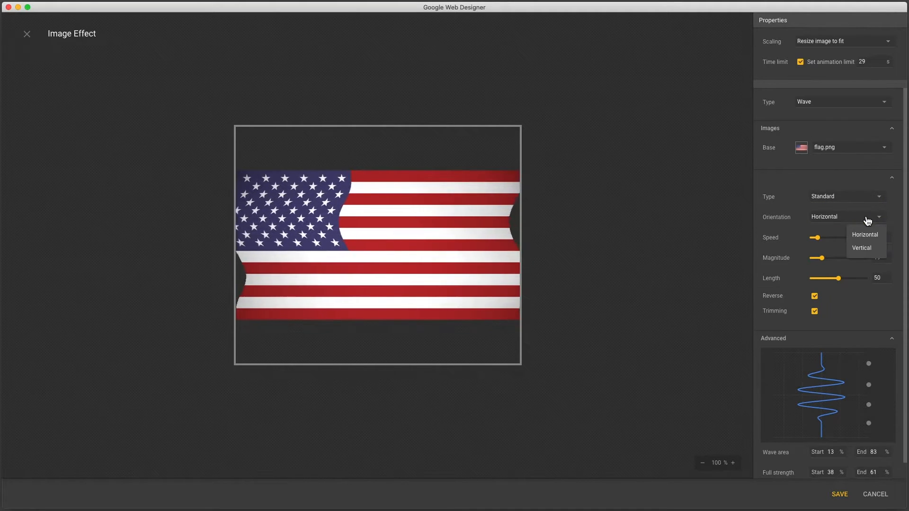
{"action": "left_click", "coordinate": [862, 247]}
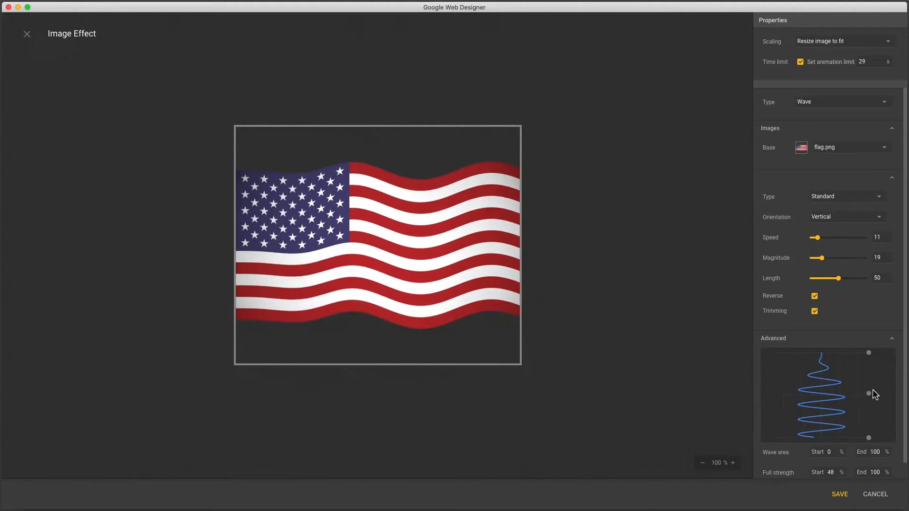
{"action": "mouse_move", "coordinate": [886, 133]}
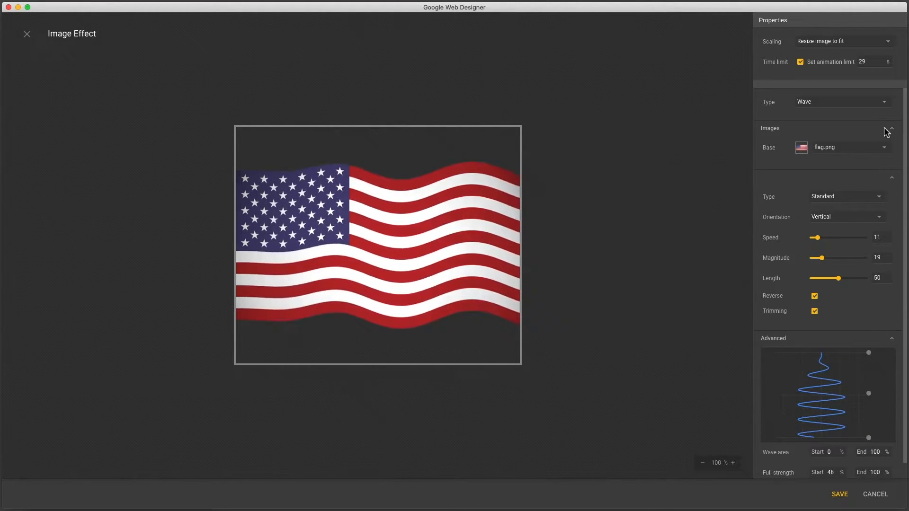
Switch the flag's effect Type from Wave to Breathe.
{"action": "left_click", "coordinate": [884, 101]}
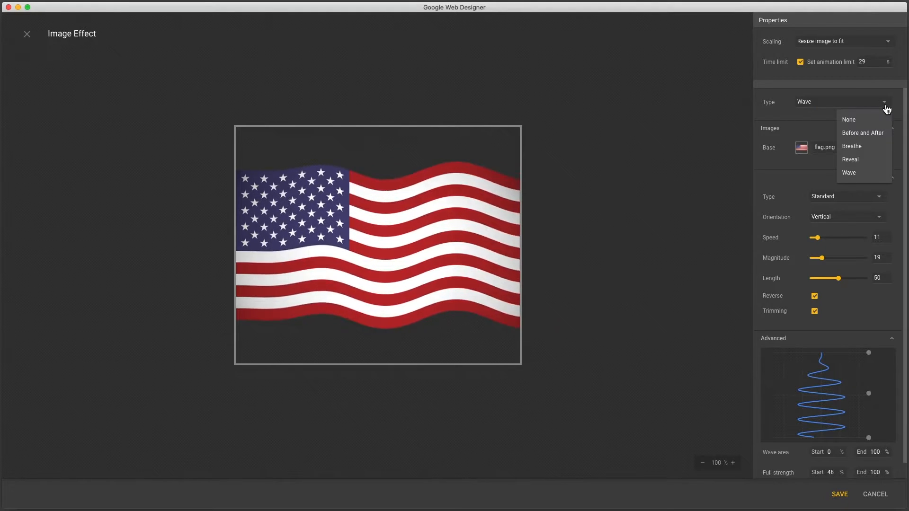
{"action": "left_click", "coordinate": [851, 146]}
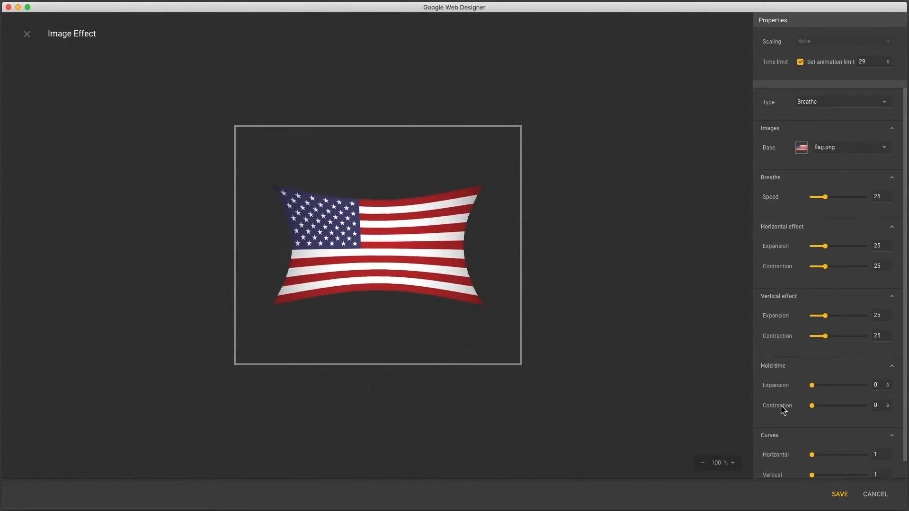
{"action": "mouse_move", "coordinate": [824, 120]}
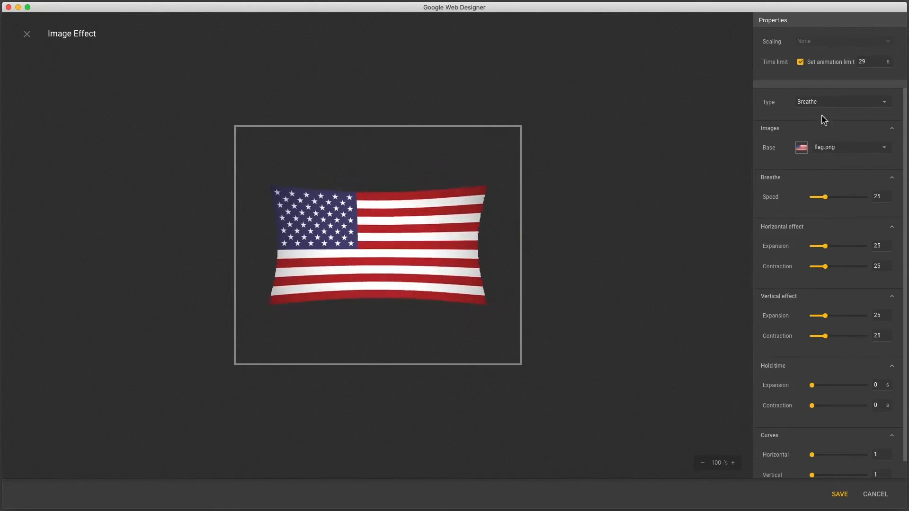
Set Base to can-kaboom.png and change the effect Type to Before and After.
{"action": "left_click", "coordinate": [884, 148]}
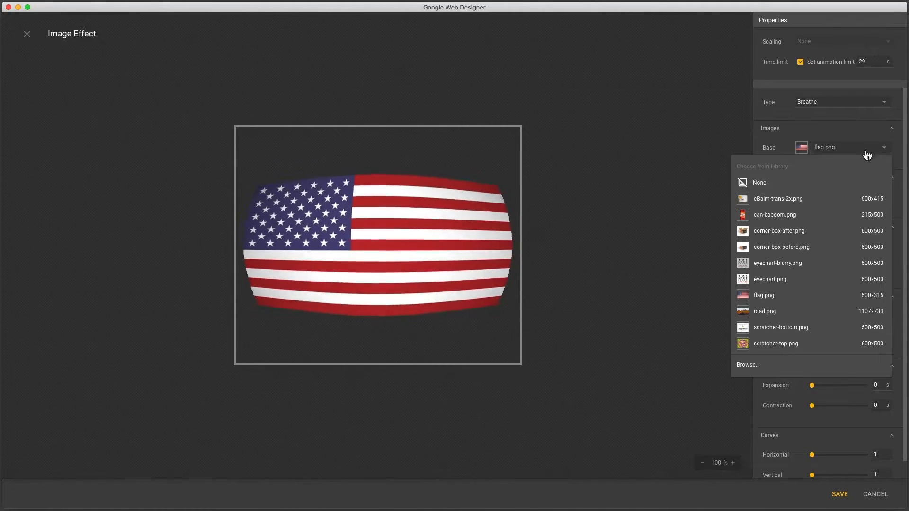
{"action": "left_click", "coordinate": [775, 215]}
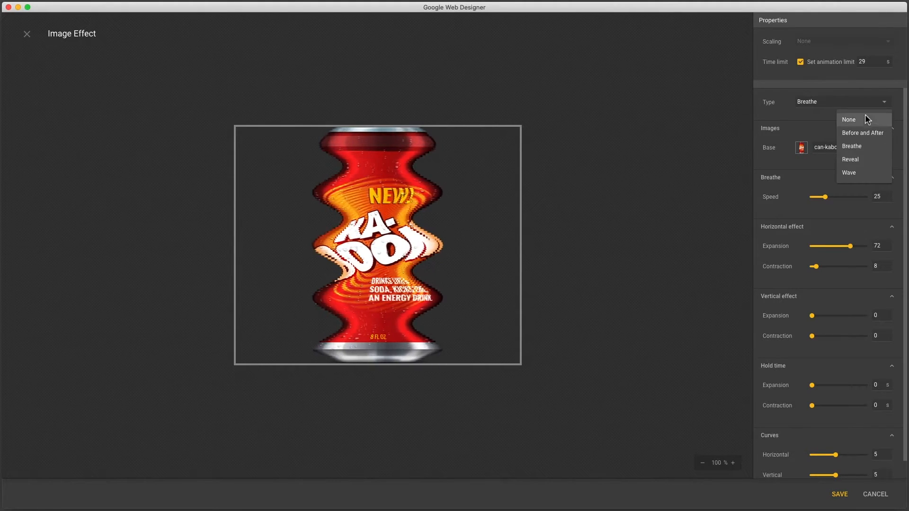
{"action": "left_click", "coordinate": [862, 133]}
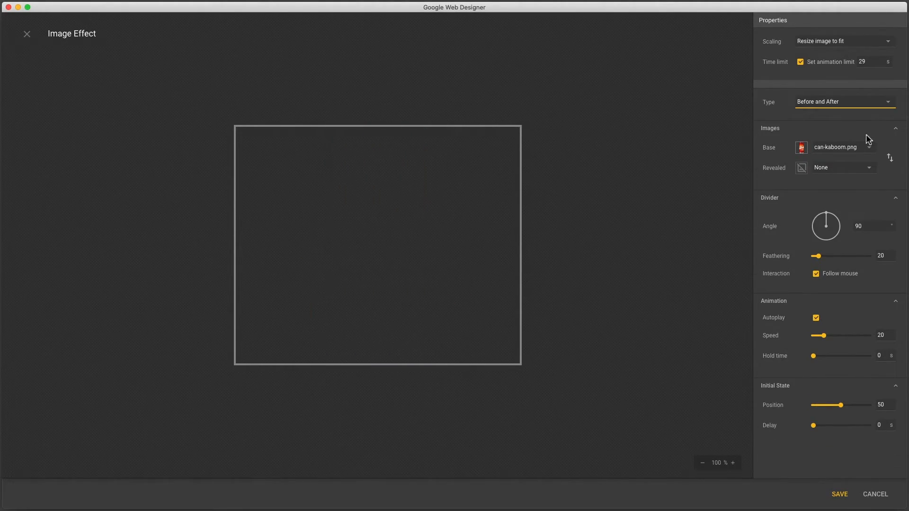
Set Base to corner-box-after.png and Revealed to corner-box-before.png.
{"action": "left_click", "coordinate": [868, 168]}
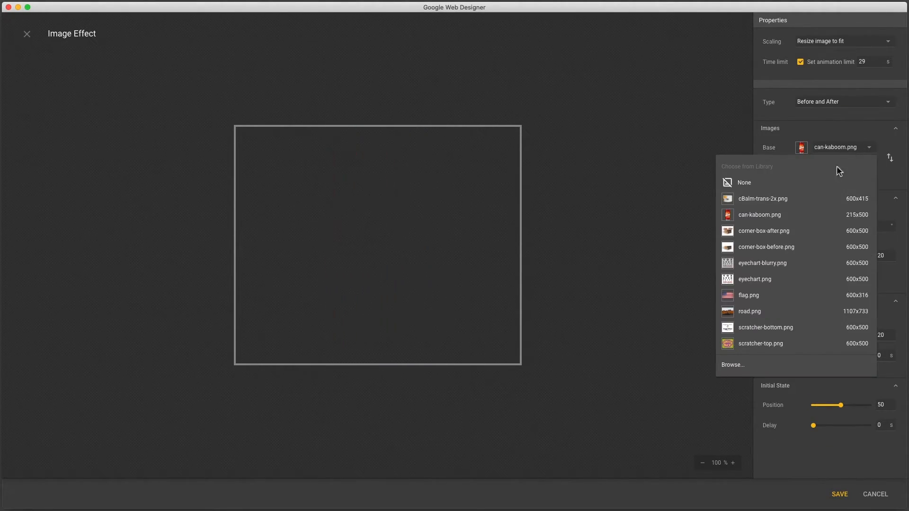
{"action": "left_click", "coordinate": [764, 231]}
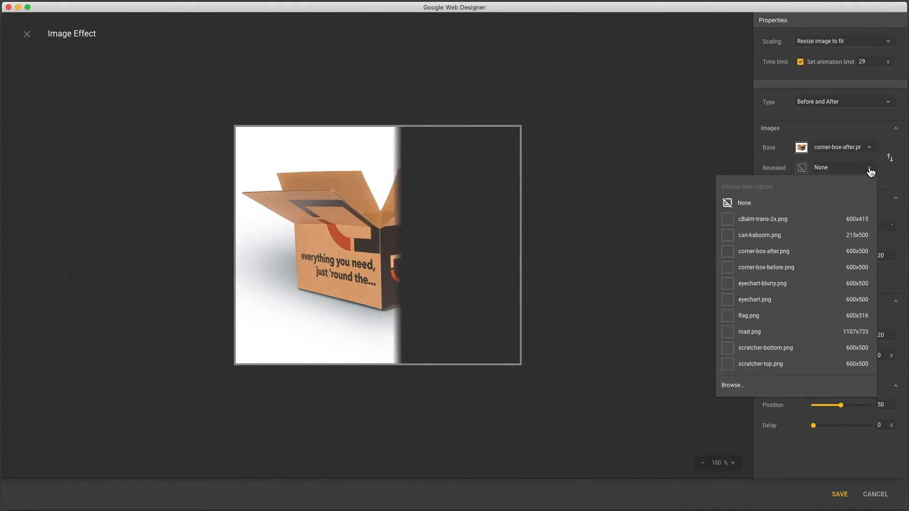
{"action": "left_click", "coordinate": [767, 267]}
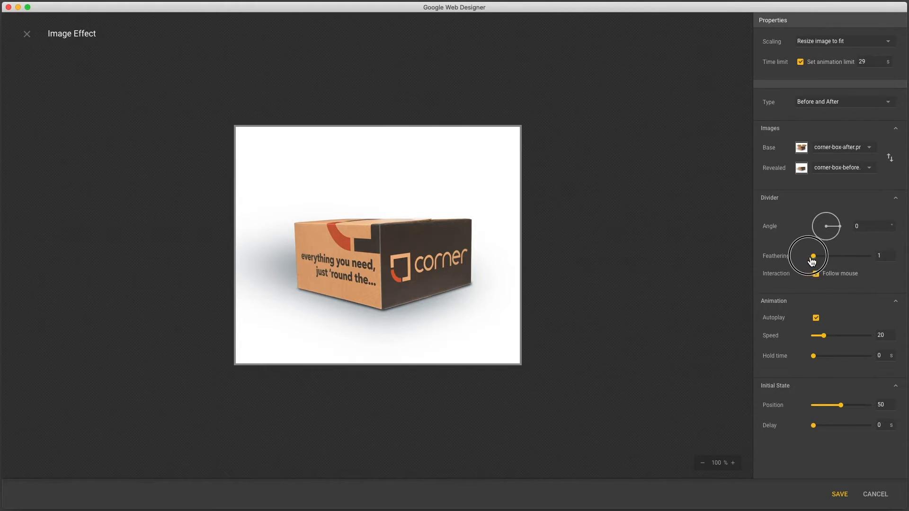
Toggle Autoplay off then on, with Speed 16 and Initial State Position 22.
{"action": "left_click", "coordinate": [817, 273]}
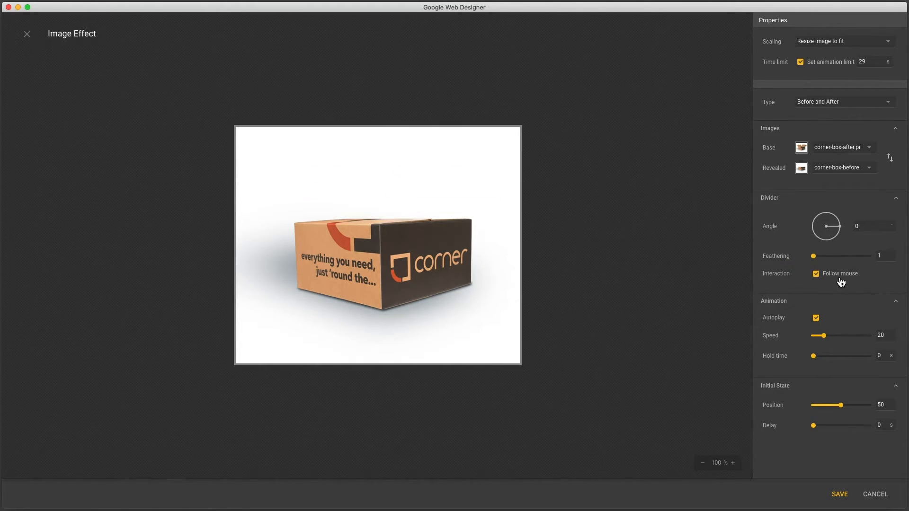
{"action": "mouse_move", "coordinate": [443, 188]}
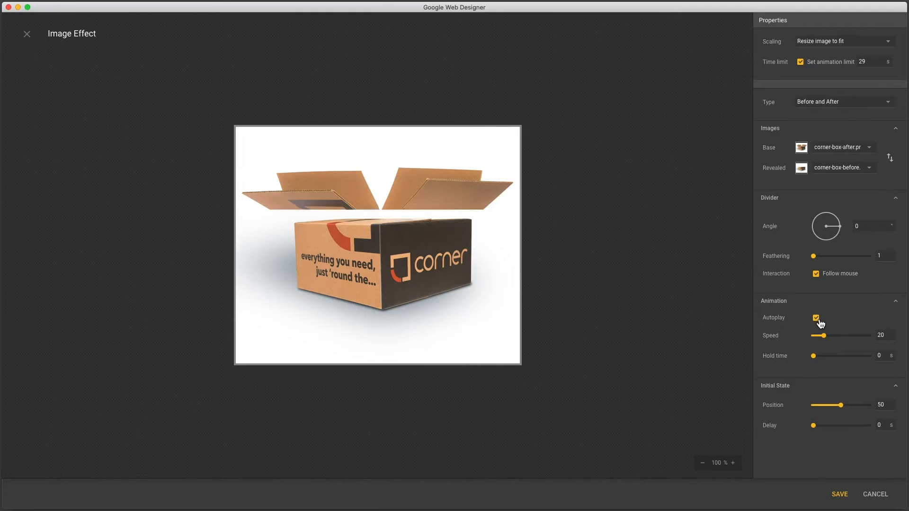
{"action": "left_click", "coordinate": [815, 319]}
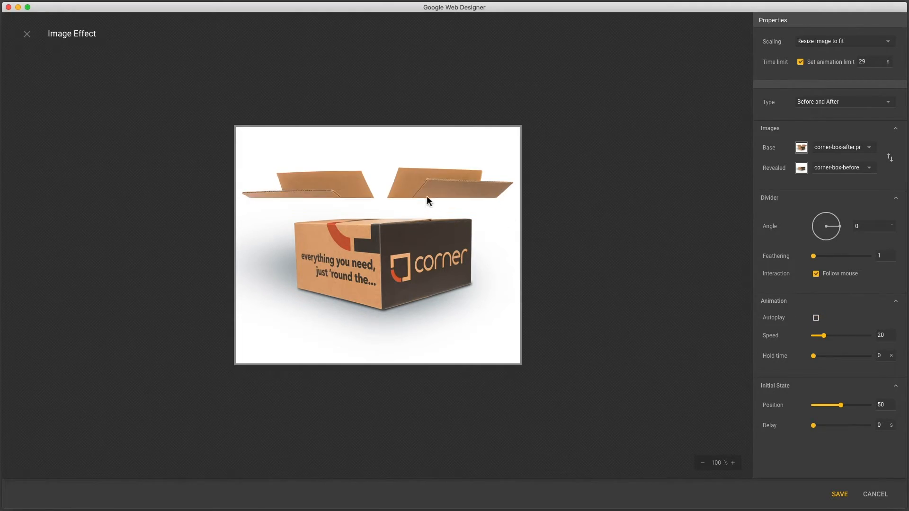
{"action": "left_click", "coordinate": [816, 318]}
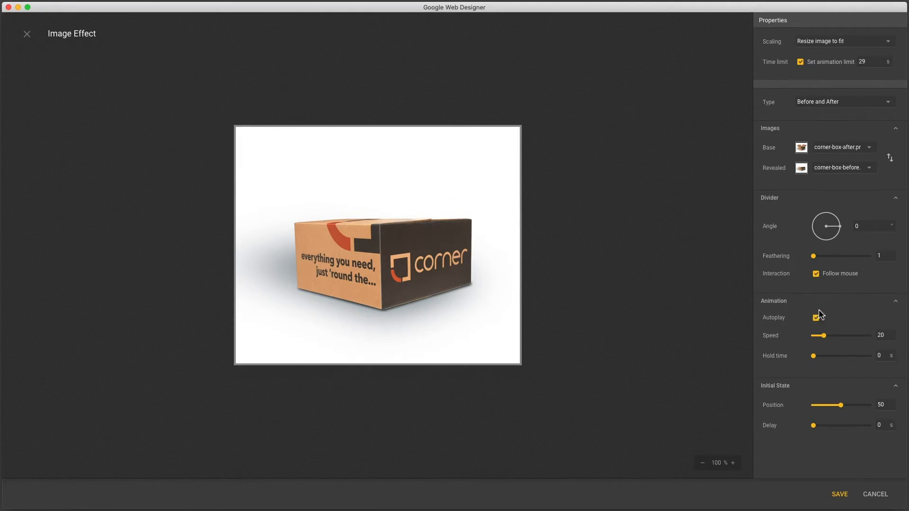
{"action": "mouse_move", "coordinate": [868, 322]}
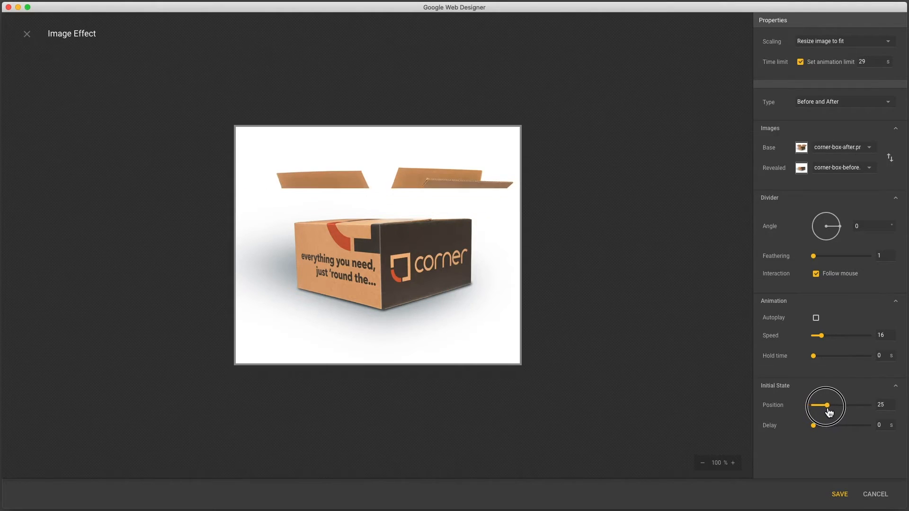
{"action": "left_click", "coordinate": [816, 318]}
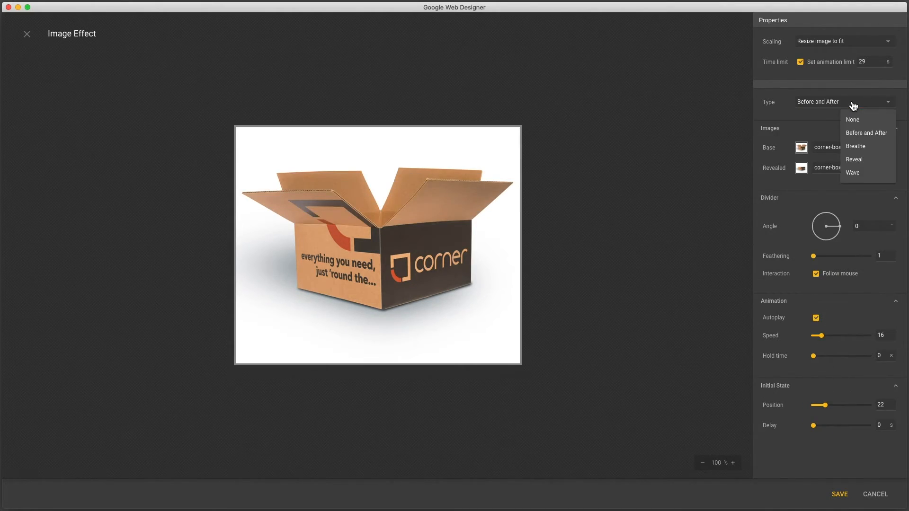
Set Type to Reveal with eyechart-blurry.png as Base and eyechart.png as Revealed.
{"action": "left_click", "coordinate": [853, 159]}
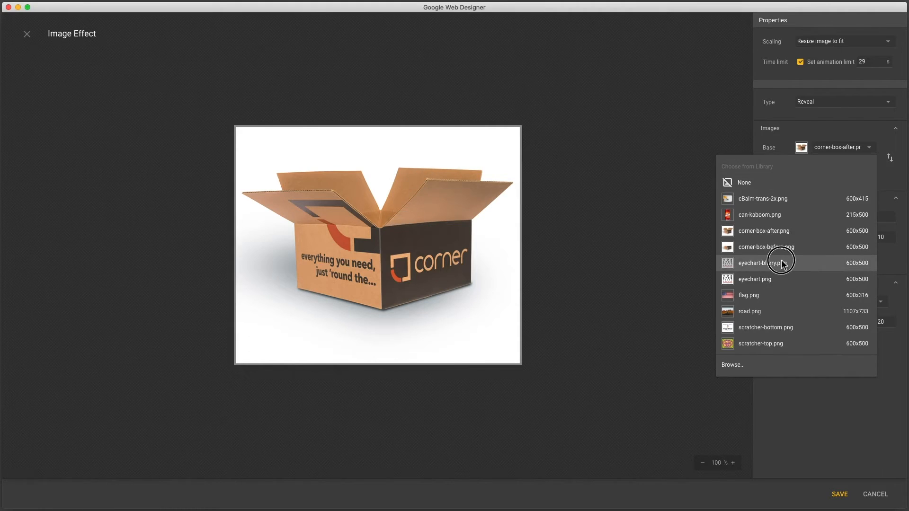
{"action": "left_click", "coordinate": [756, 262]}
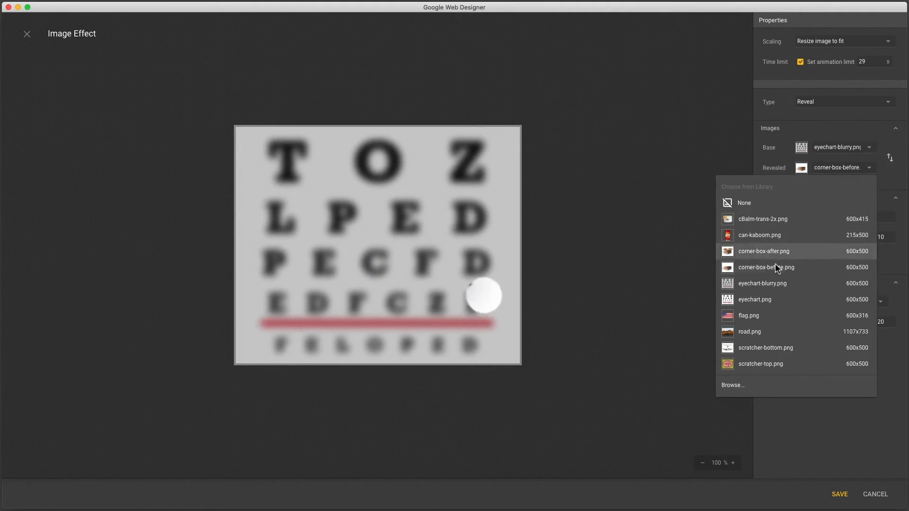
{"action": "left_click", "coordinate": [755, 299]}
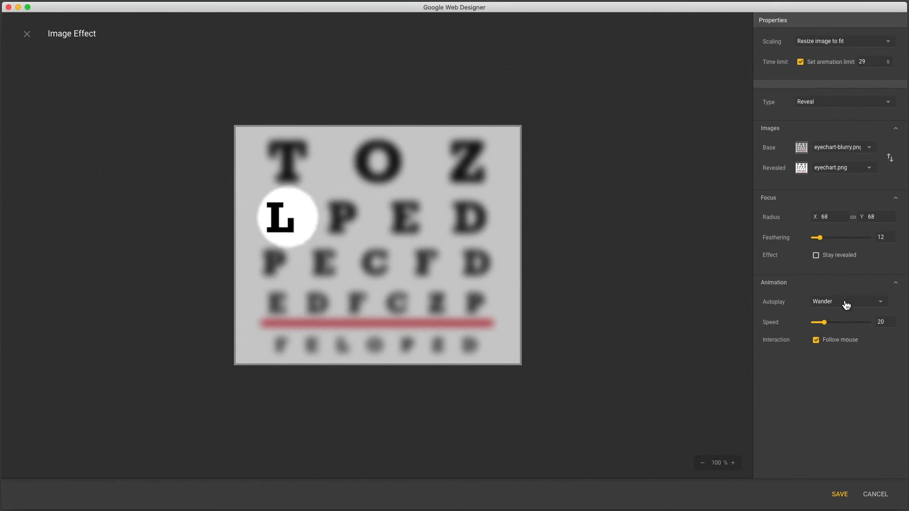
Switch Autoplay from Wrapping wander to Circle and enable Stay revealed.
{"action": "left_click", "coordinate": [847, 301]}
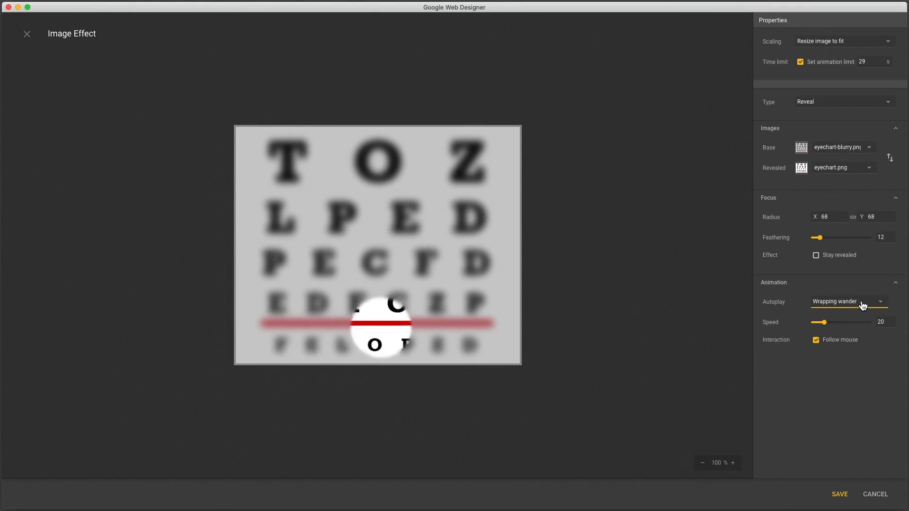
{"action": "left_click", "coordinate": [846, 301]}
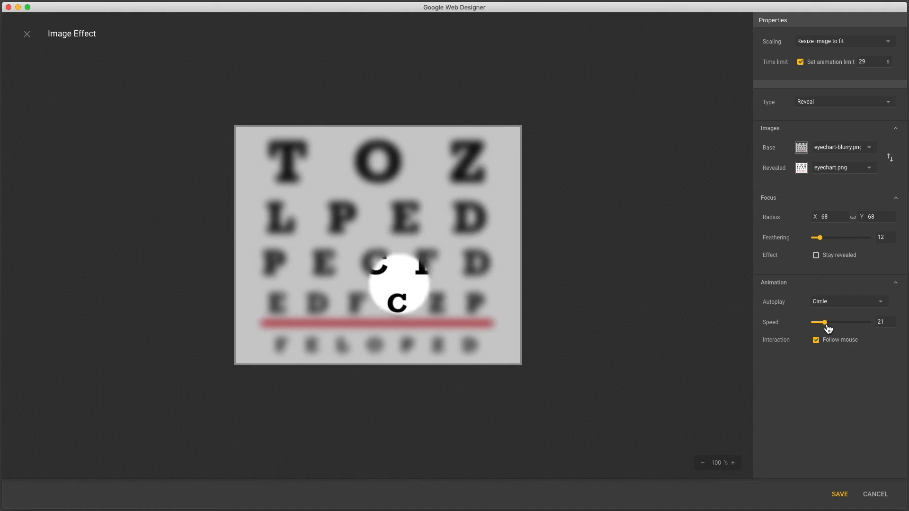
{"action": "mouse_move", "coordinate": [379, 164]}
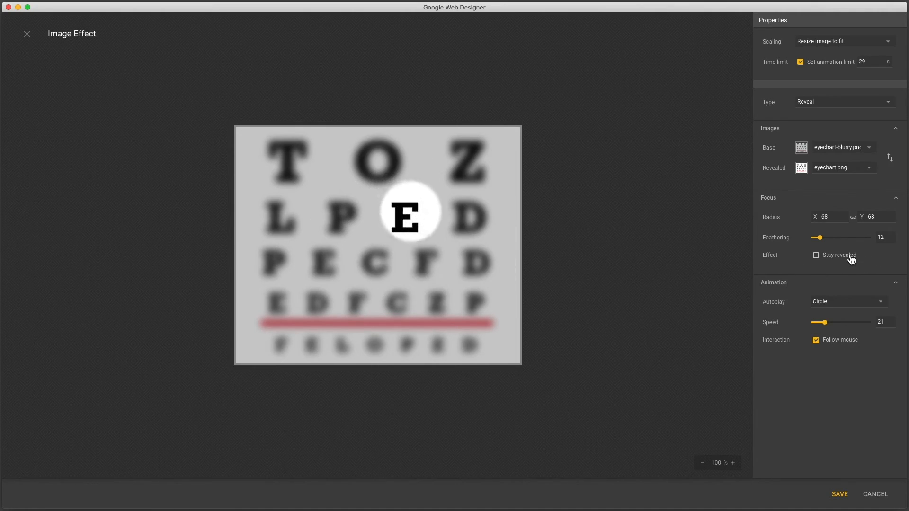
{"action": "left_click", "coordinate": [815, 255]}
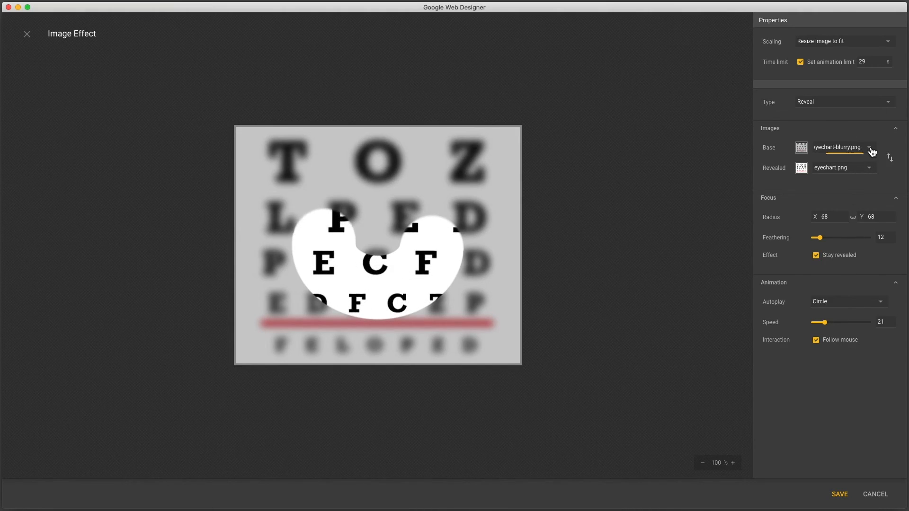
Use scratcher-bottom.png as Base and scratcher-top.png as Revealed, then swap them.
{"action": "left_click", "coordinate": [869, 148]}
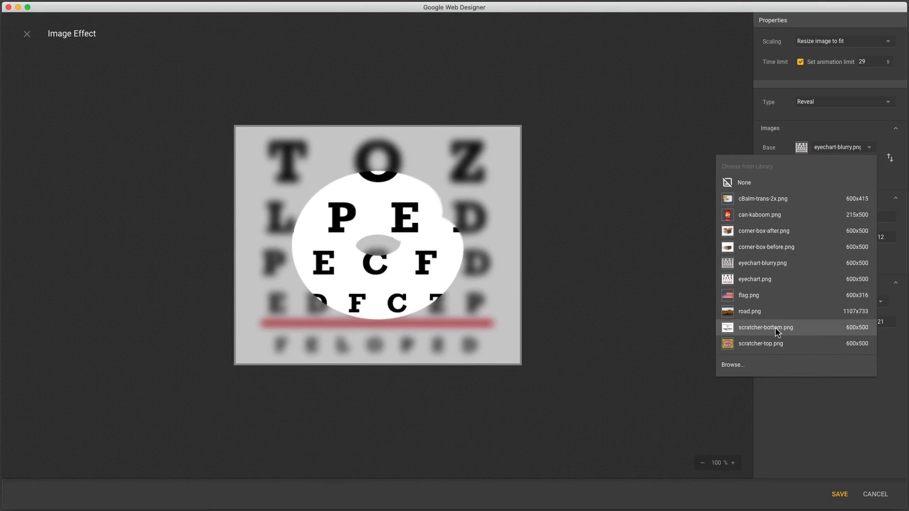
{"action": "left_click", "coordinate": [766, 327]}
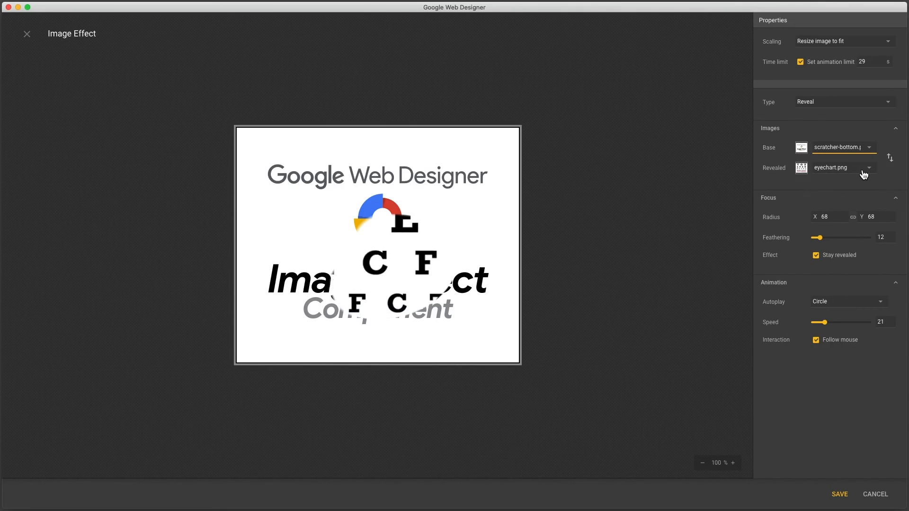
{"action": "left_click", "coordinate": [869, 168]}
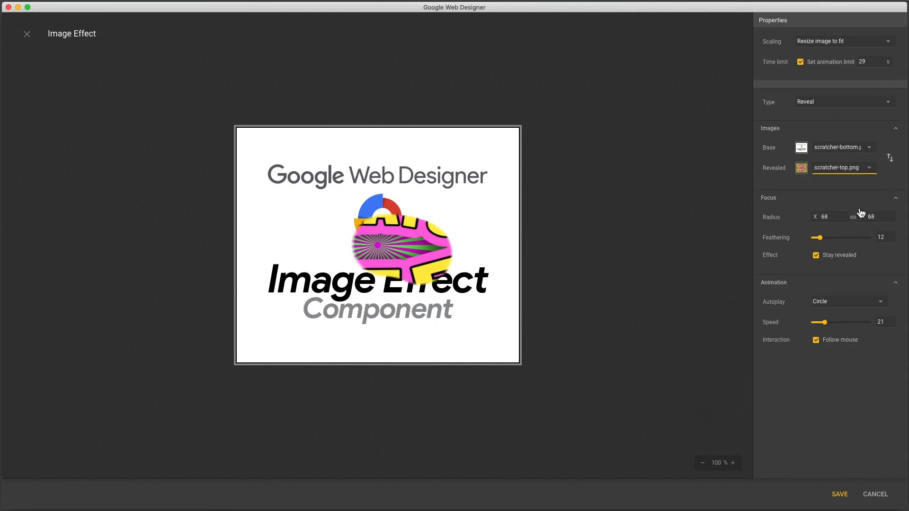
{"action": "left_click", "coordinate": [891, 158]}
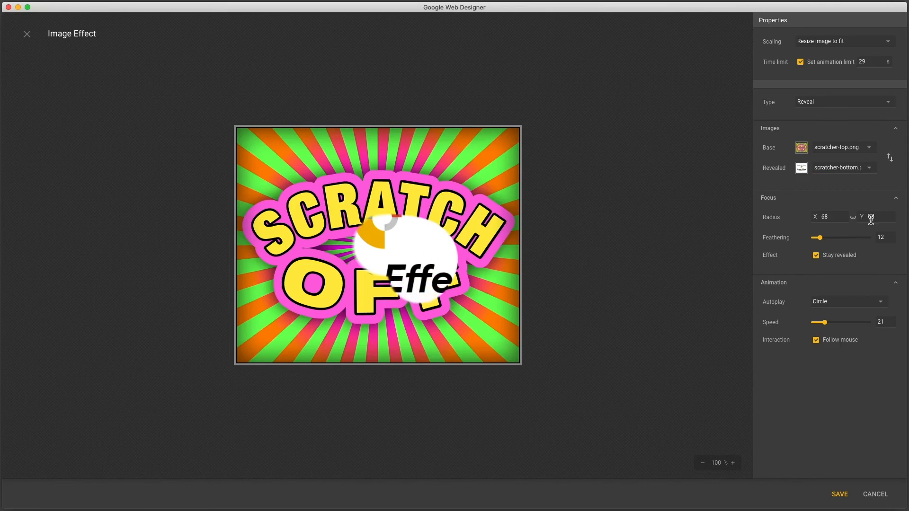
Set Autoplay to None so the reveal spot has no automatic motion.
{"action": "left_click", "coordinate": [847, 301]}
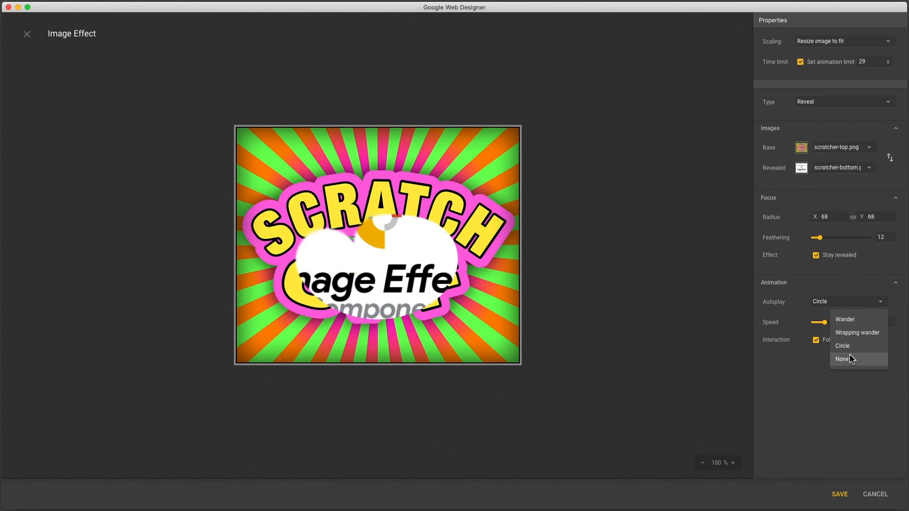
{"action": "left_click", "coordinate": [842, 359]}
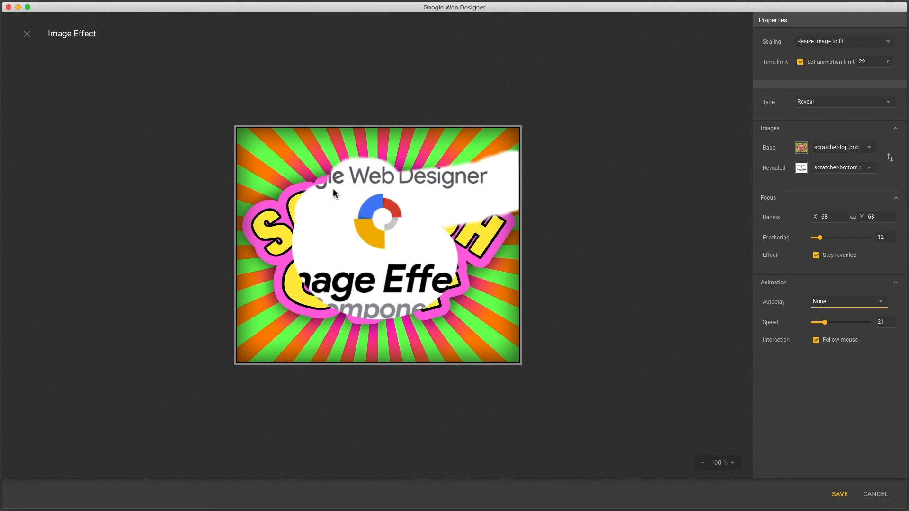
{"action": "mouse_move", "coordinate": [500, 192]}
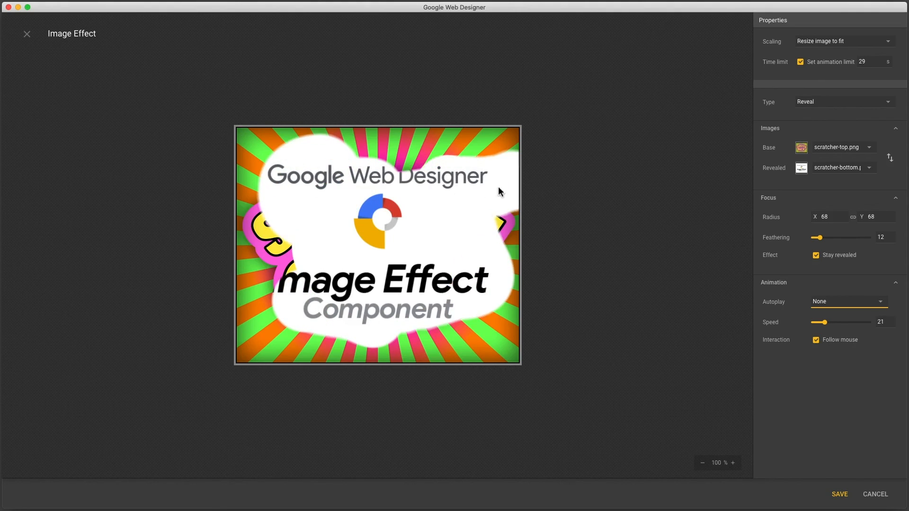
{"action": "mouse_move", "coordinate": [839, 495]}
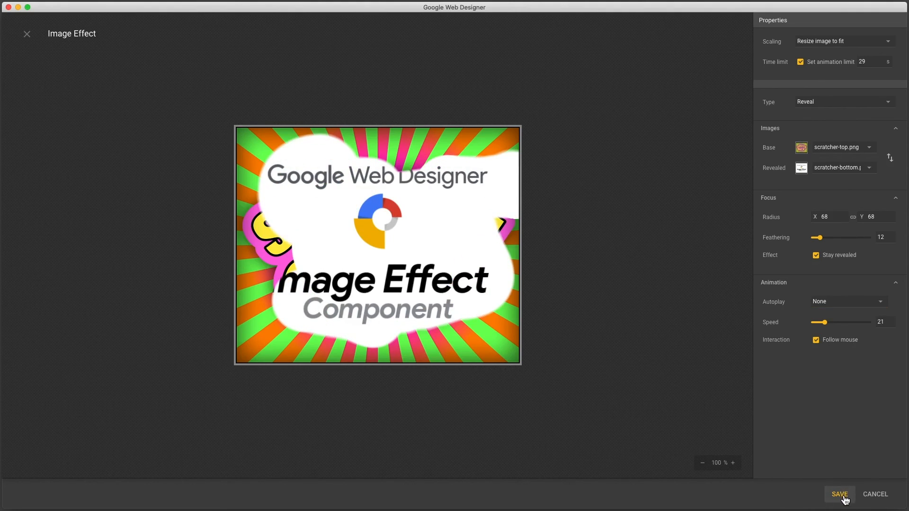
Save the Image Effect settings and launch a browser preview of the page.
{"action": "left_click", "coordinate": [840, 494]}
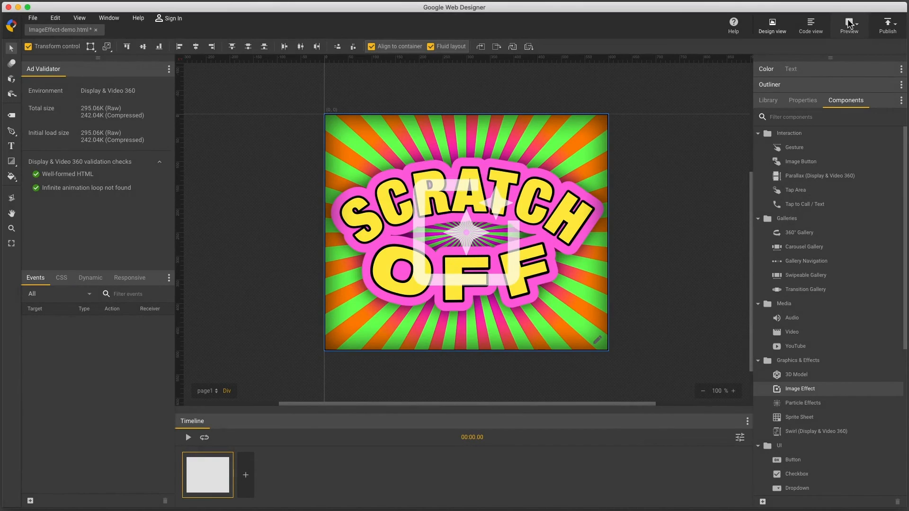
{"action": "left_click", "coordinate": [850, 25]}
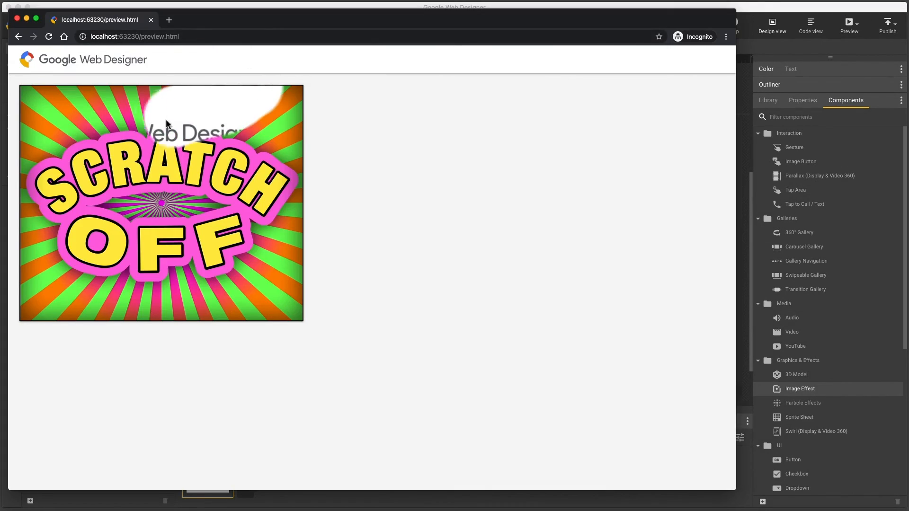